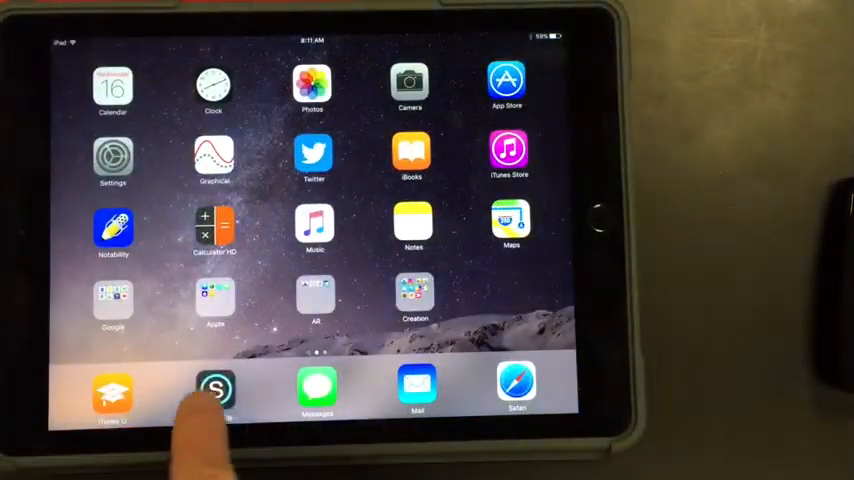
Open the Lab 0 Introduction to Data Collection PDF from Schoology's Labs > Topic 1 Lab Worksheets.
left_click(213, 390)
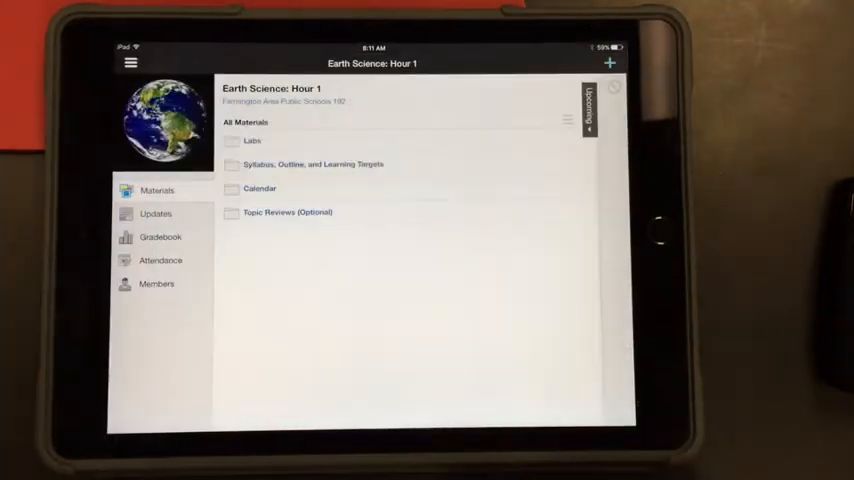
left_click(252, 140)
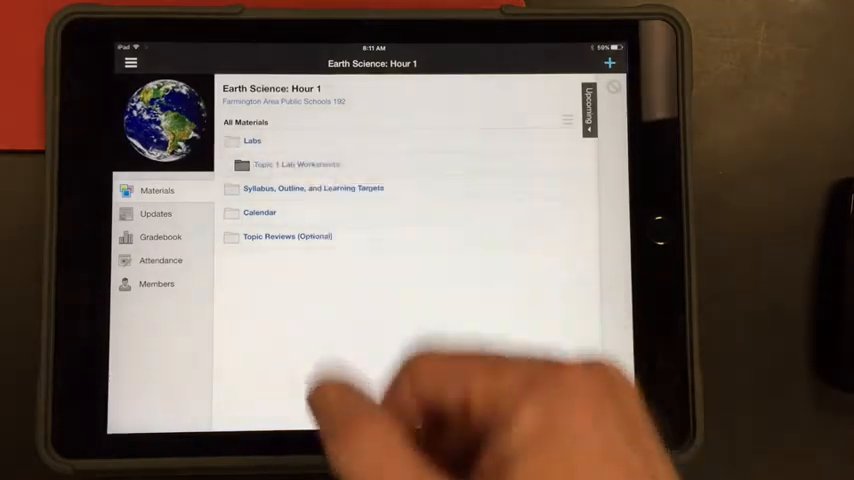
left_click(293, 164)
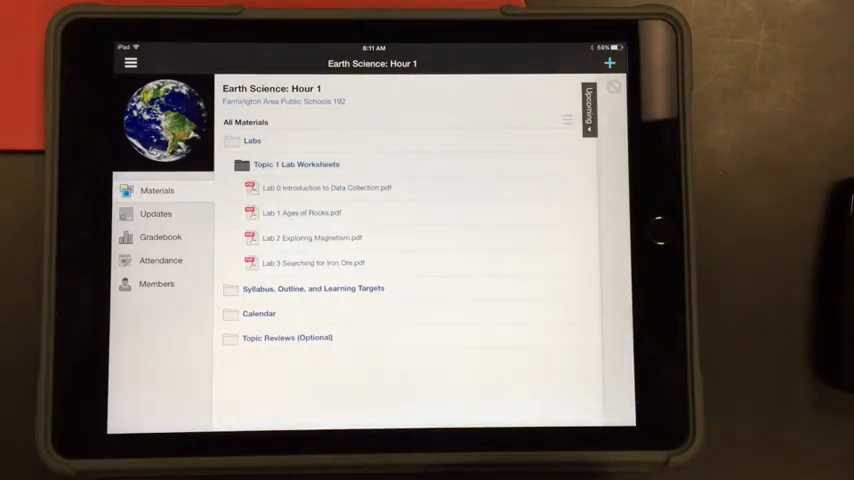
left_click(310, 188)
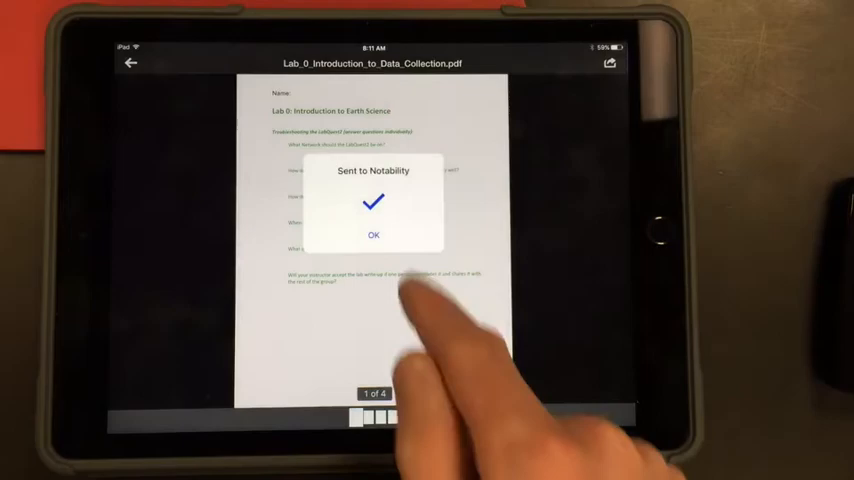
Import all 4 worksheet pages and open the Lab_0_Introduction_to_Data_Collection note in Earth Science.
left_click(377, 237)
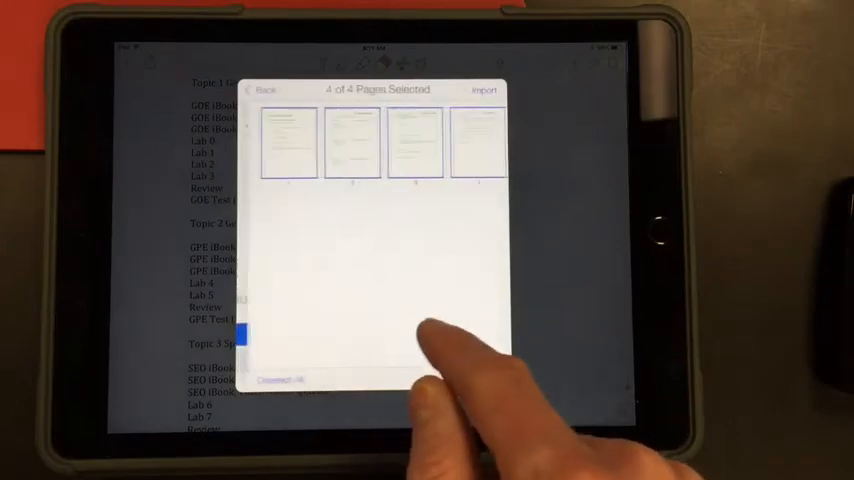
left_click(487, 88)
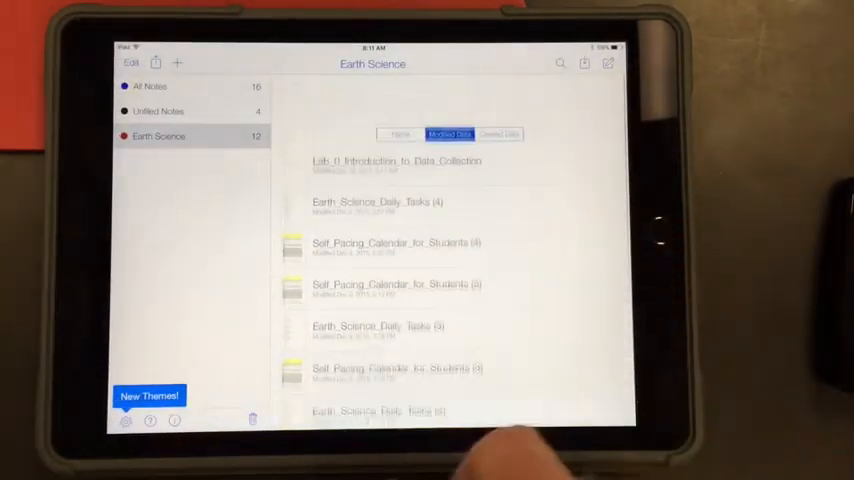
left_click(397, 161)
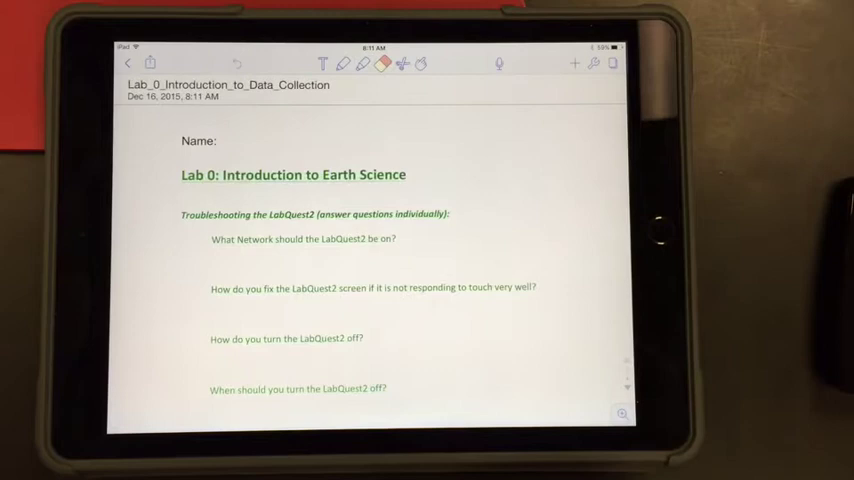
scroll("down", 3)
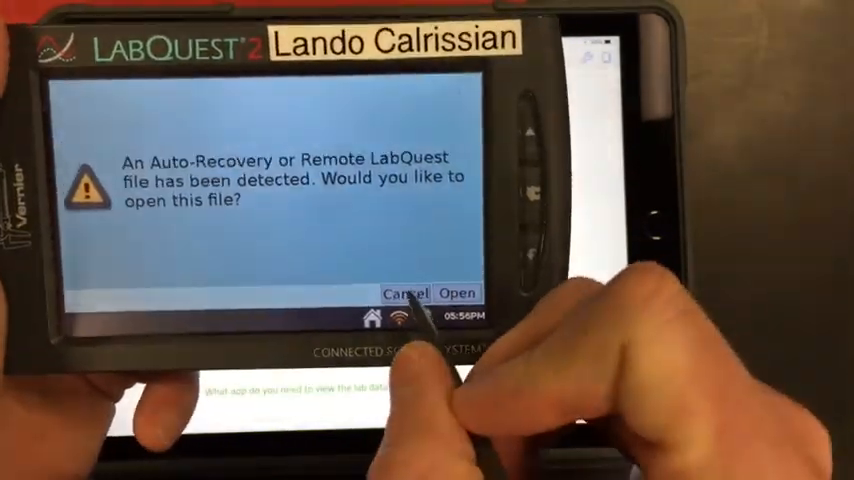
Cancel the LabQuest 2 auto-recovery file prompt.
left_click(455, 292)
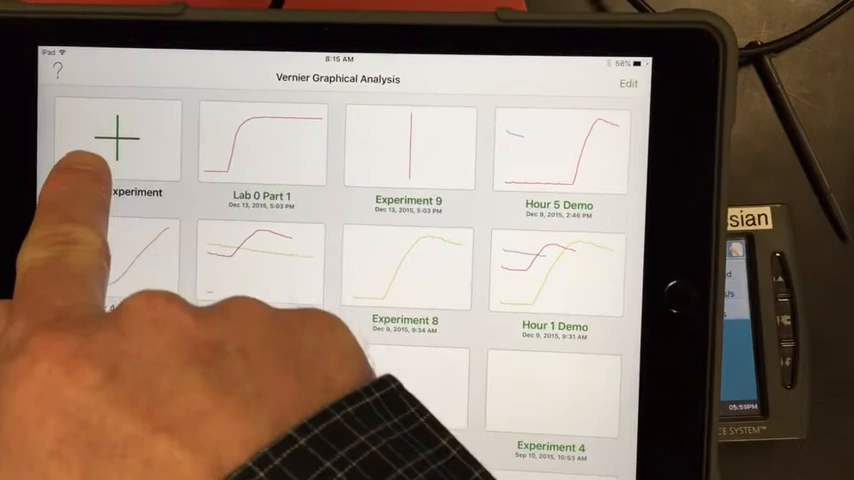
Create a new experiment and pick its source in the Select Source dialog.
left_click(115, 135)
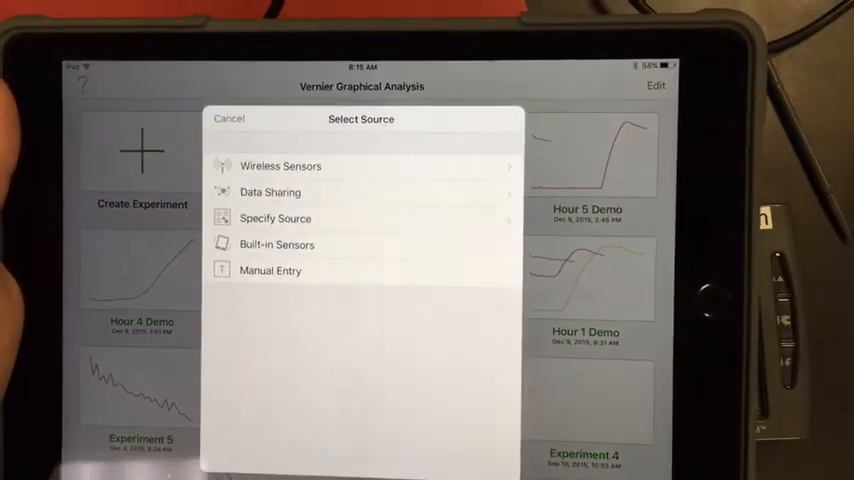
left_click(267, 192)
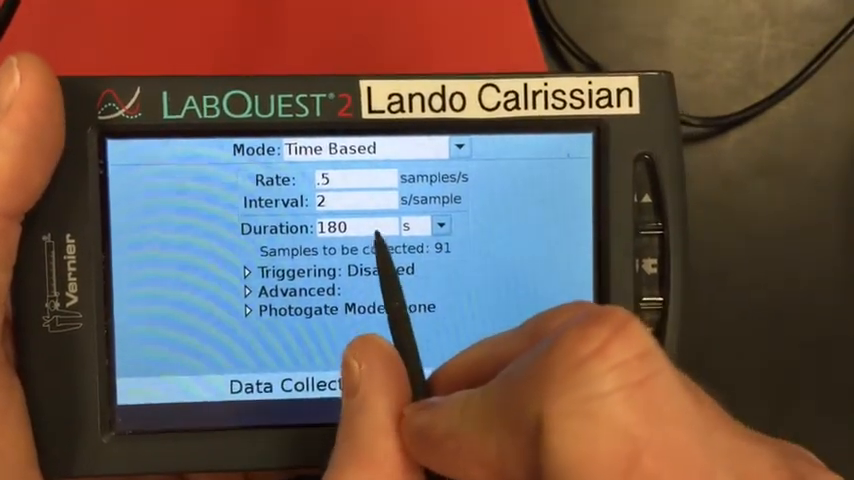
Edit the Duration field to collect data for 180 s.
left_click(345, 225)
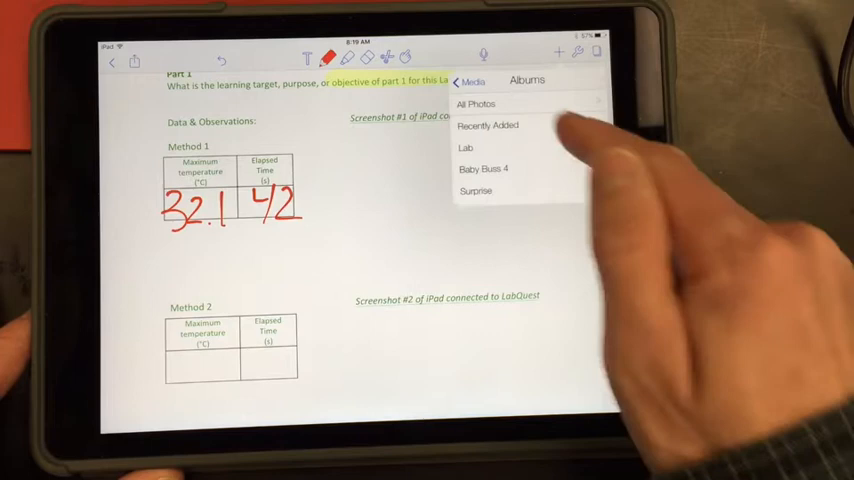
Browse a photo album for the Graphical Analysis graph screenshot for Screenshot #1.
left_click(489, 124)
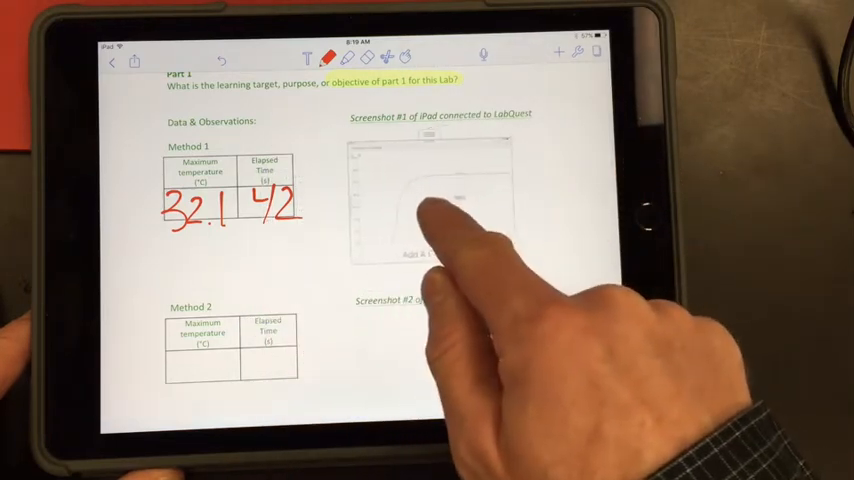
scroll("down", 3)
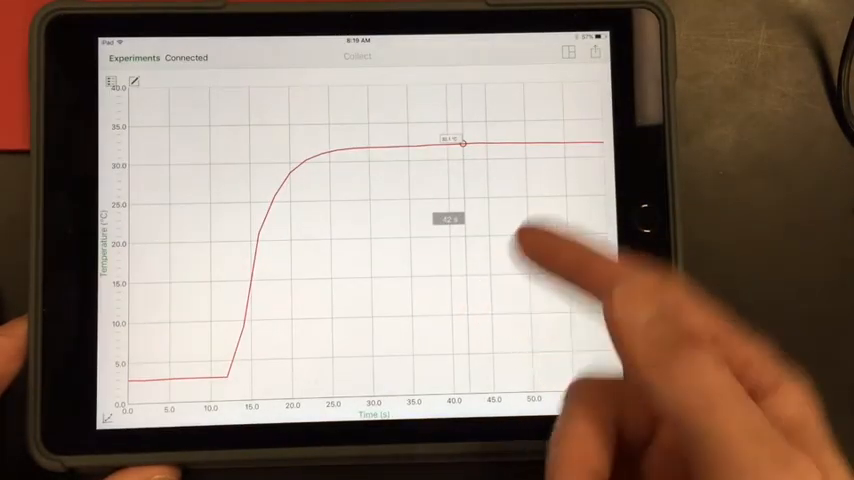
Switch Run 1 to the data table and scroll down to the 42 s row.
left_click(569, 52)
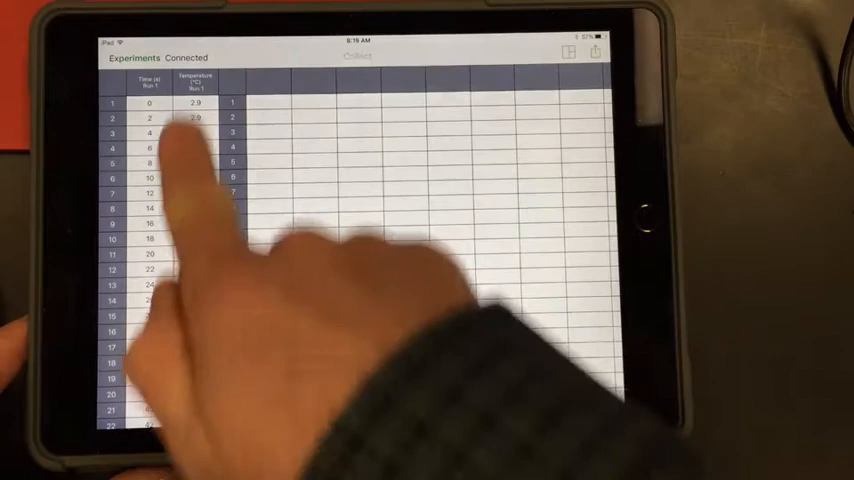
scroll("down", 3)
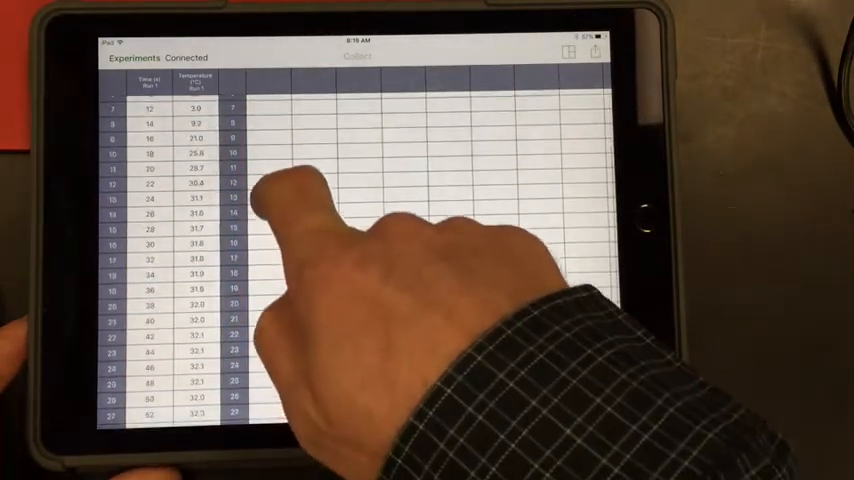
scroll("down", 3)
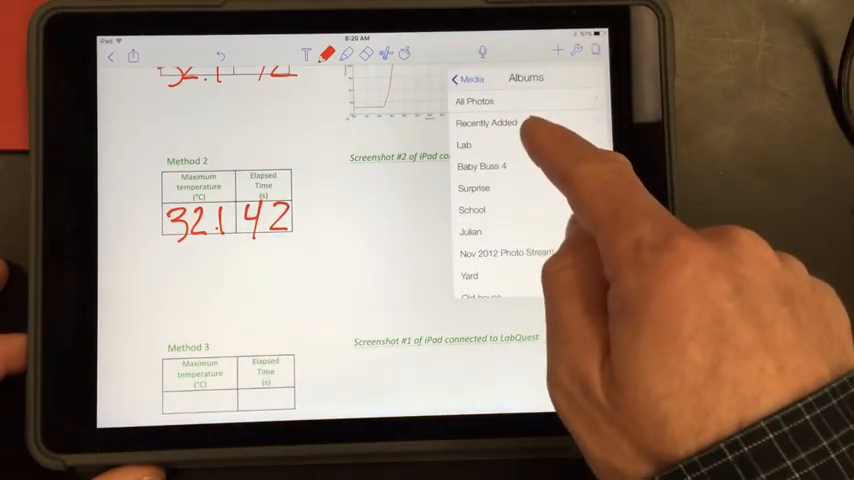
Browse Recently Added photos for the data-table screenshot to place in Screenshot #2.
left_click(498, 123)
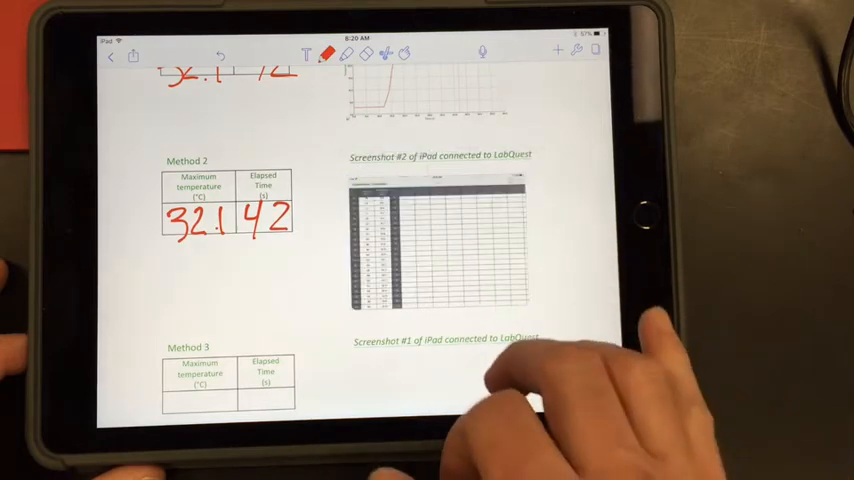
scroll("down", 3)
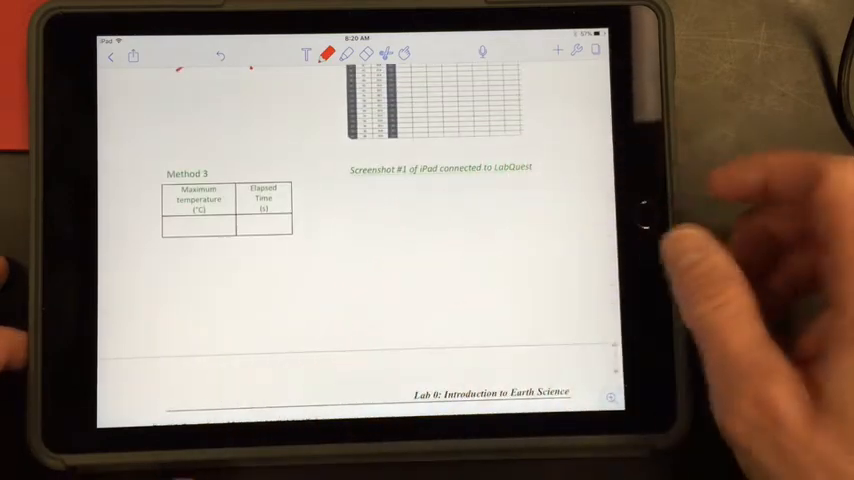
scroll("down", 3)
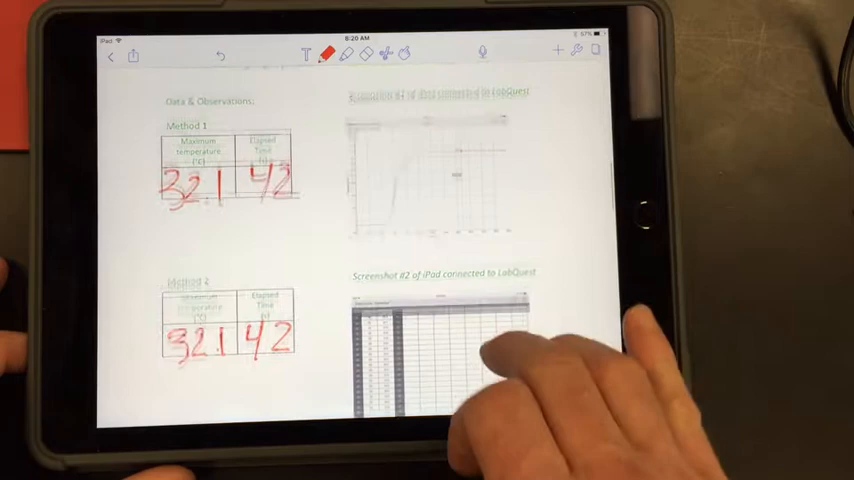
scroll("down", 3)
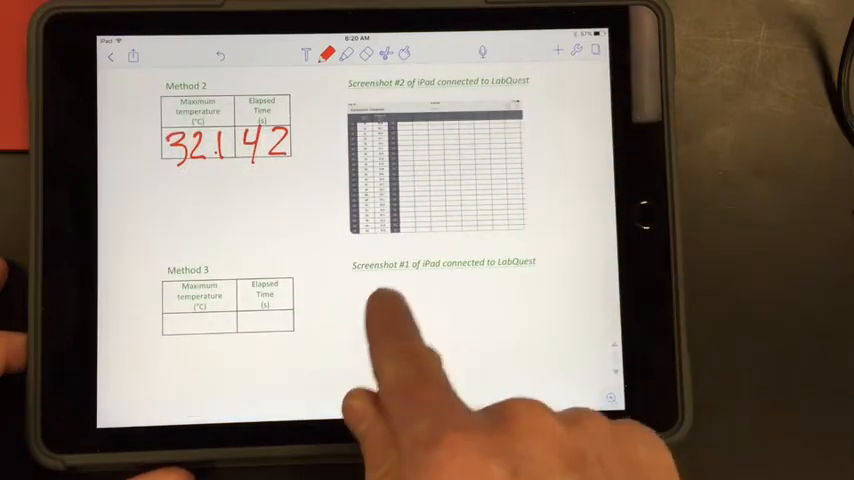
scroll("down", 3)
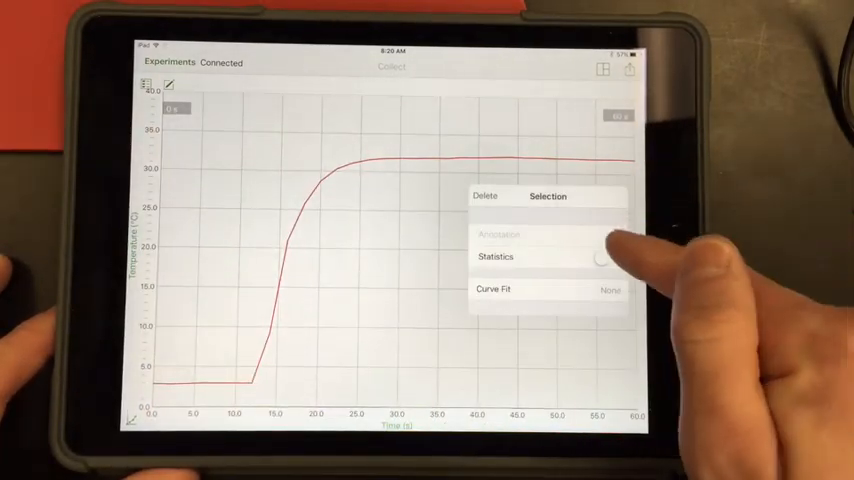
Toggle Statistics on for the selected plateau region of the temperature graph.
left_click(601, 257)
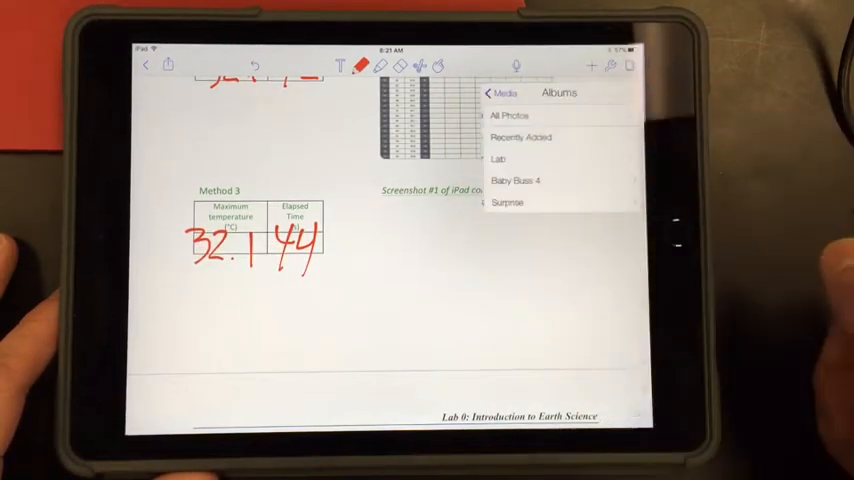
Insert the newest graph-with-statistics screenshot from Recently Added under Screenshot #1.
scroll("down", 3)
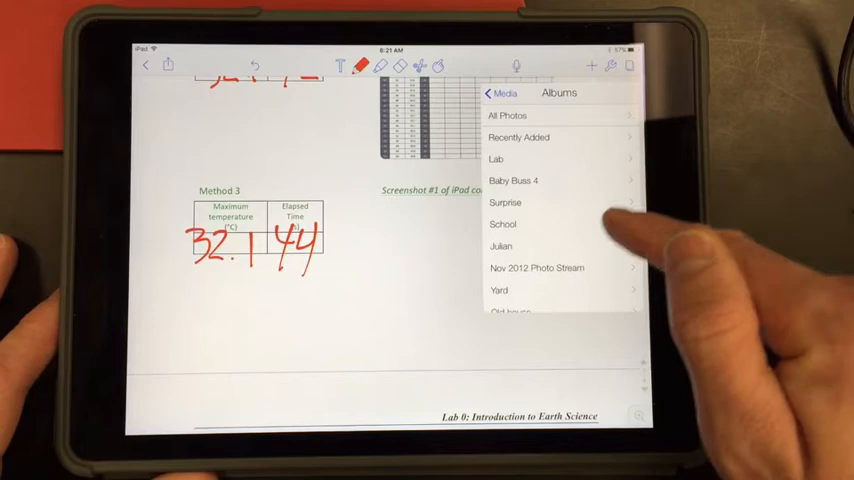
left_click(529, 137)
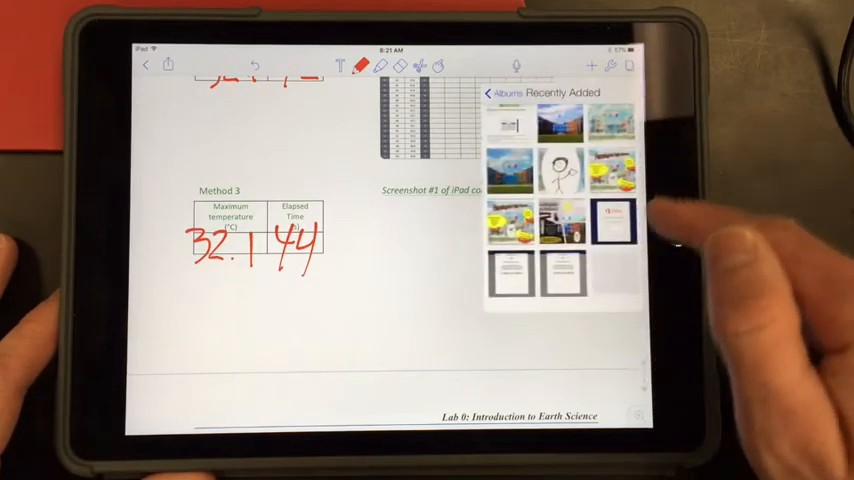
left_click(615, 220)
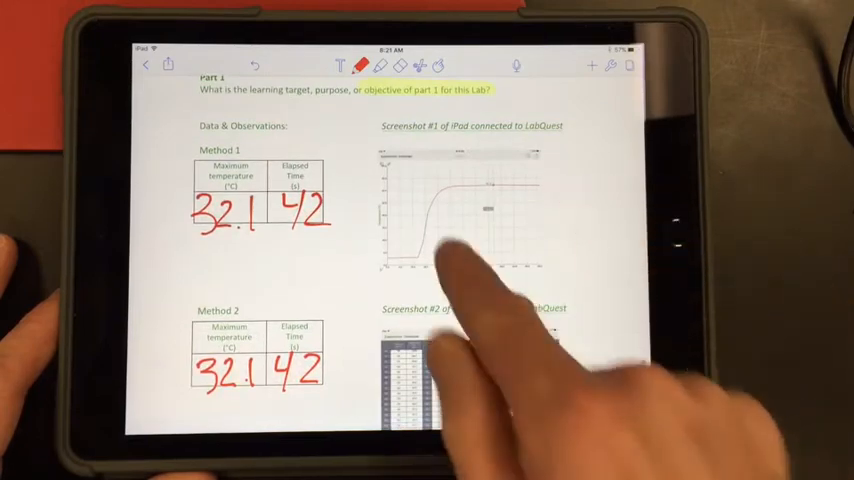
scroll("down", 3)
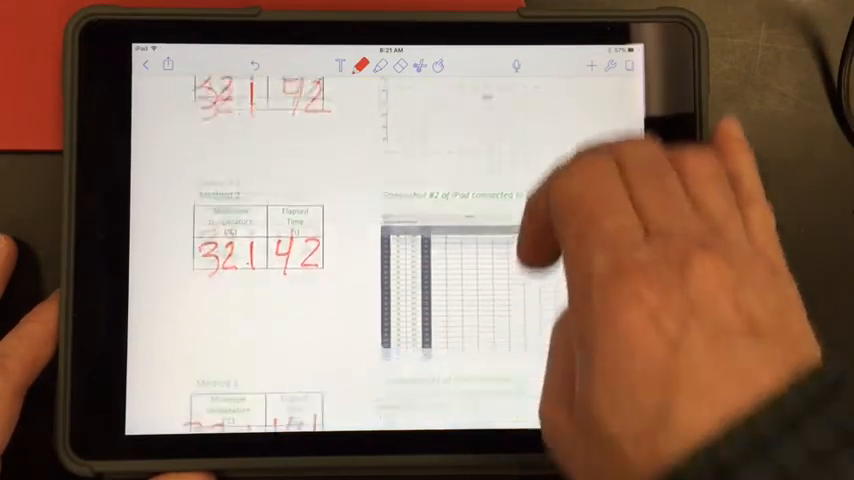
scroll("down", 3)
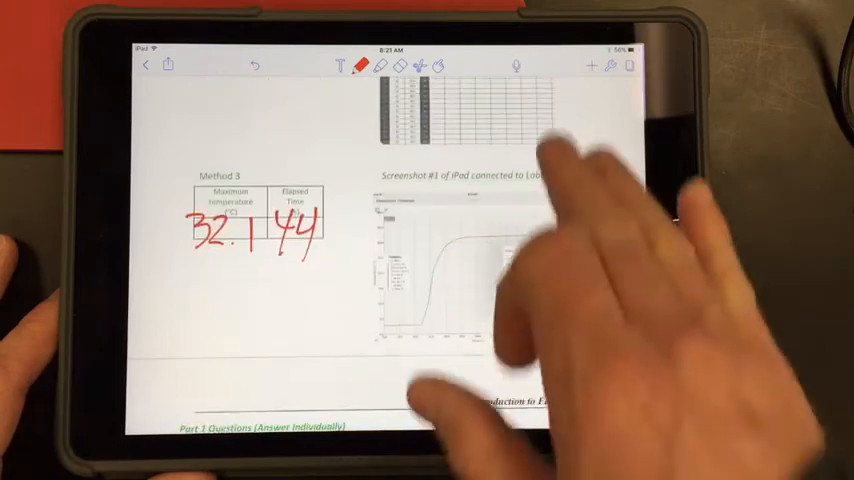
Bracket the Part 1 questions in red and highlight the Part II Events with Entry heading.
scroll("down", 3)
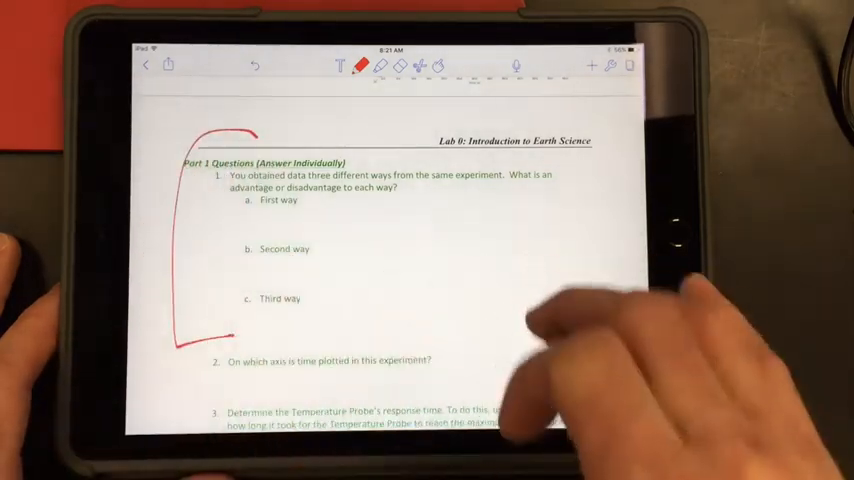
scroll("down", 3)
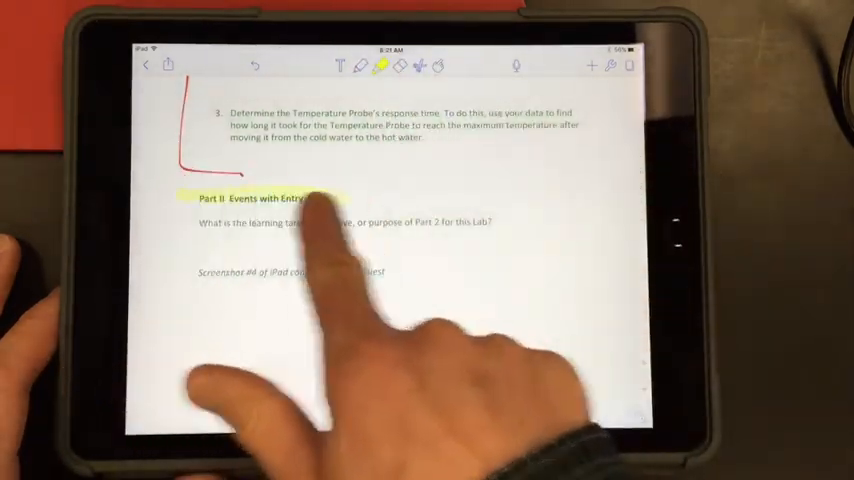
scroll("down", 3)
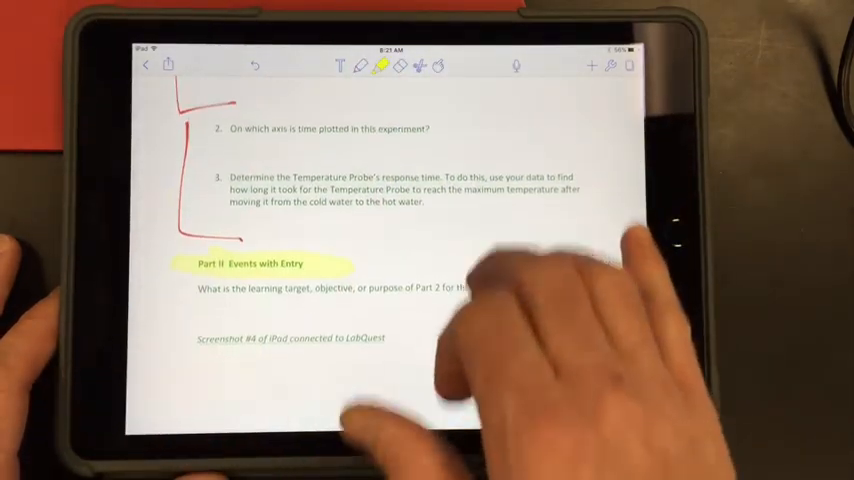
scroll("down", 3)
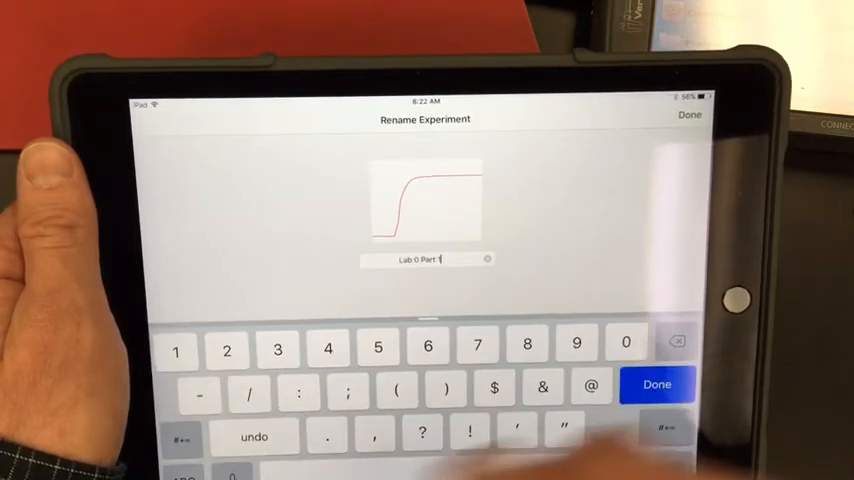
Rename the temperature experiment to 'Lab 0.1' and confirm.
left_click(657, 384)
type(".")
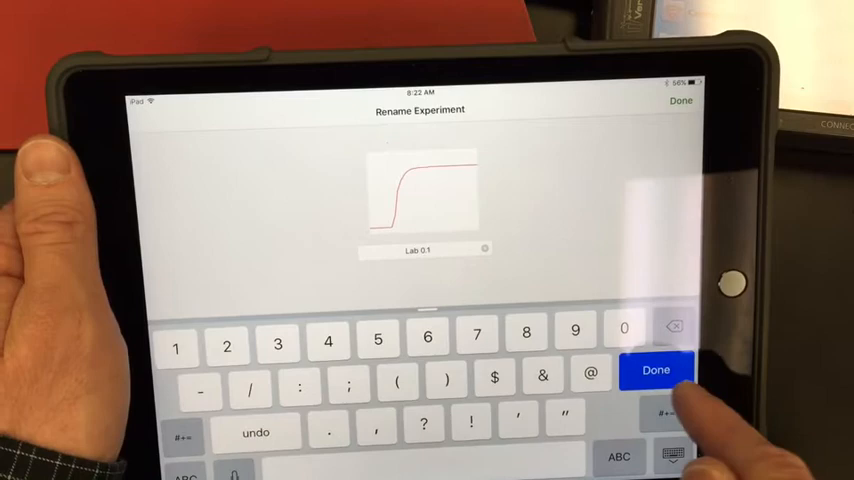
left_click(664, 372)
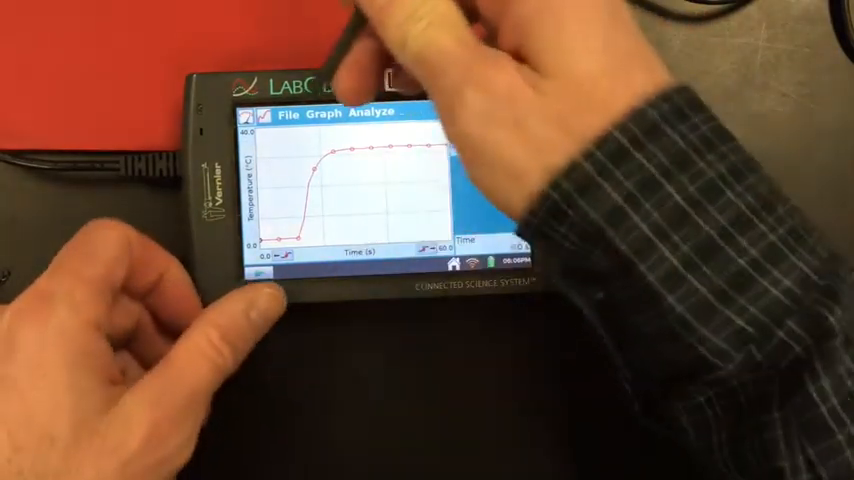
Switch LabQuest to Events with Entry mode with two columns, buss and gus.
left_click(292, 114)
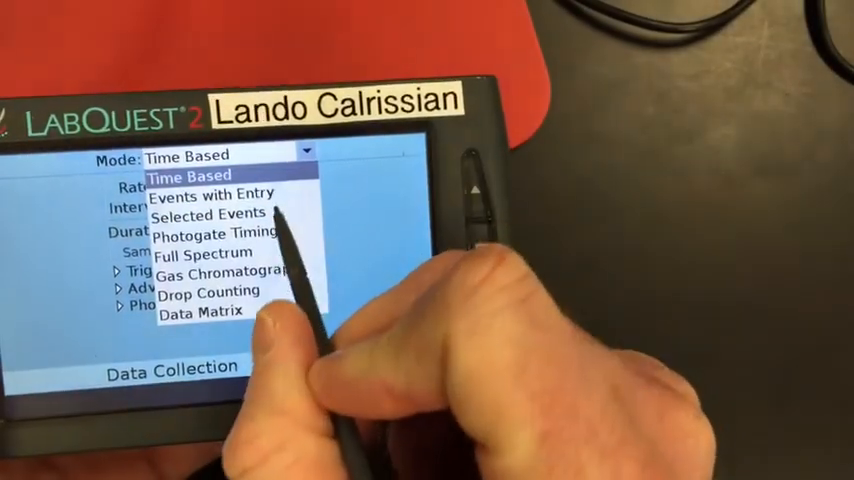
left_click(207, 194)
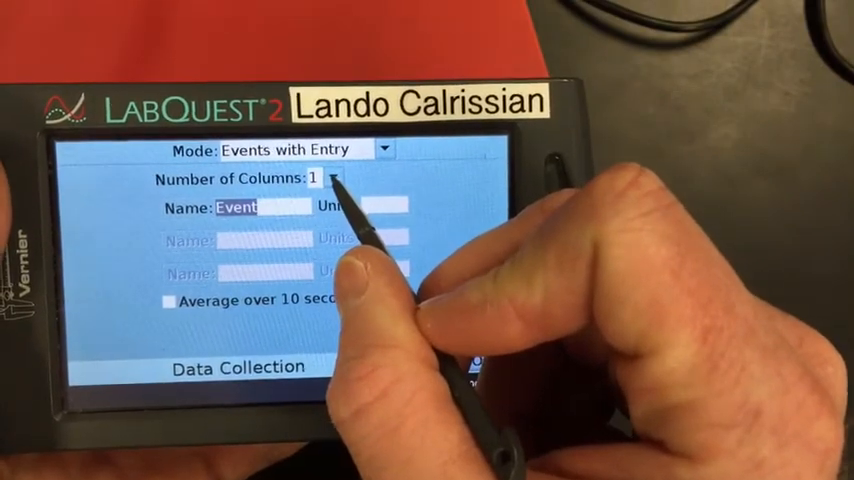
left_click(337, 181)
type("buss")
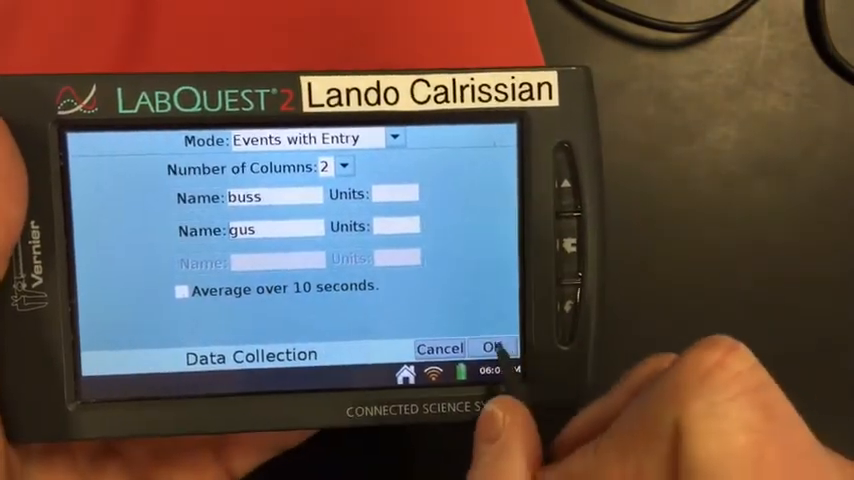
left_click(491, 348)
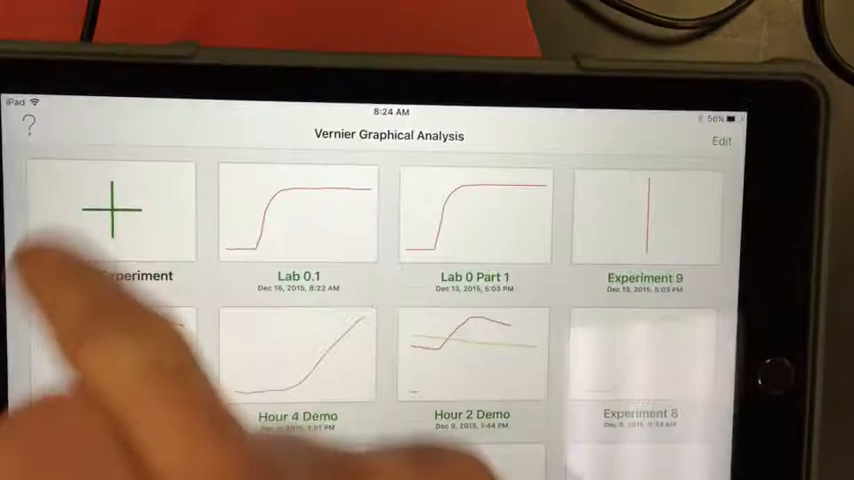
Tap the New Experiment tile on the Graphical Analysis home screen.
left_click(105, 210)
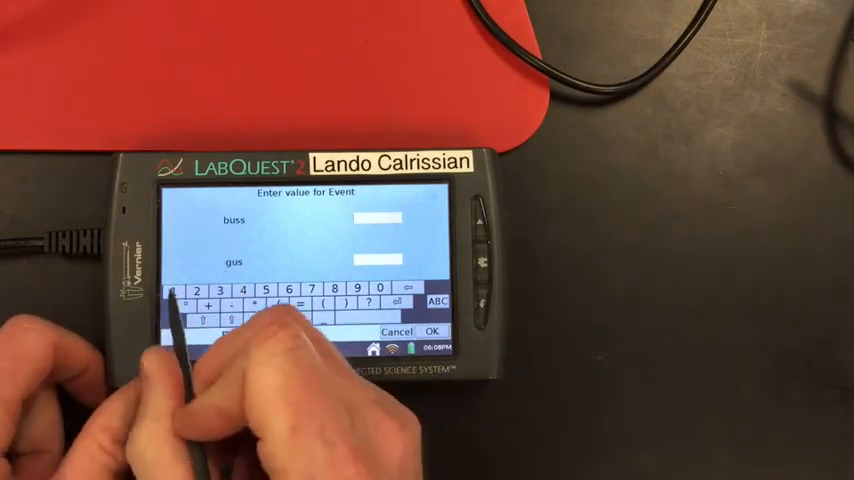
Enter a buss value for the first event and record its temperature point.
left_click(434, 330)
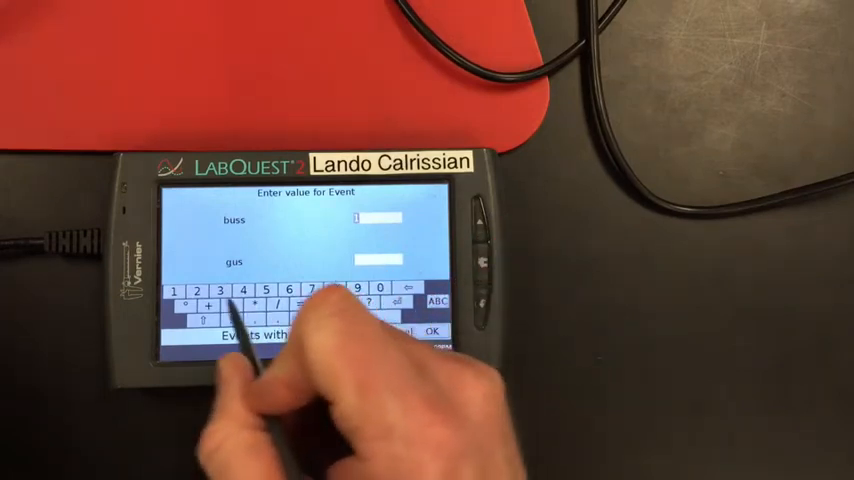
left_click(437, 330)
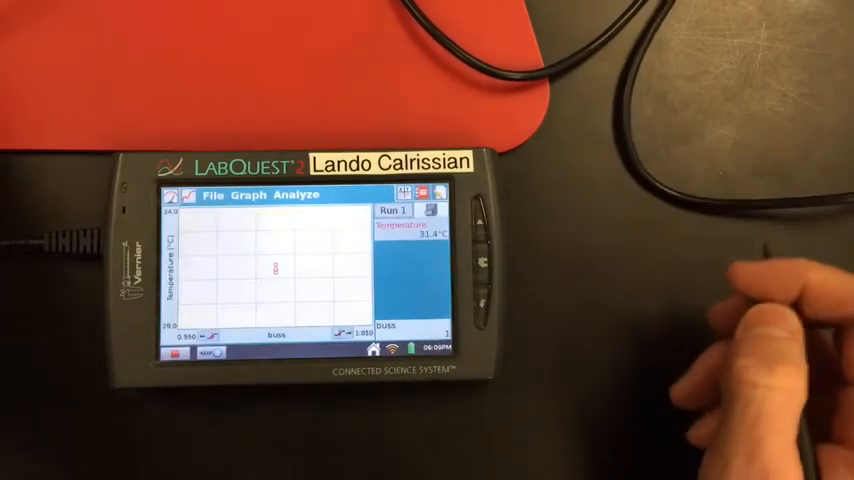
mouse_move(690, 310)
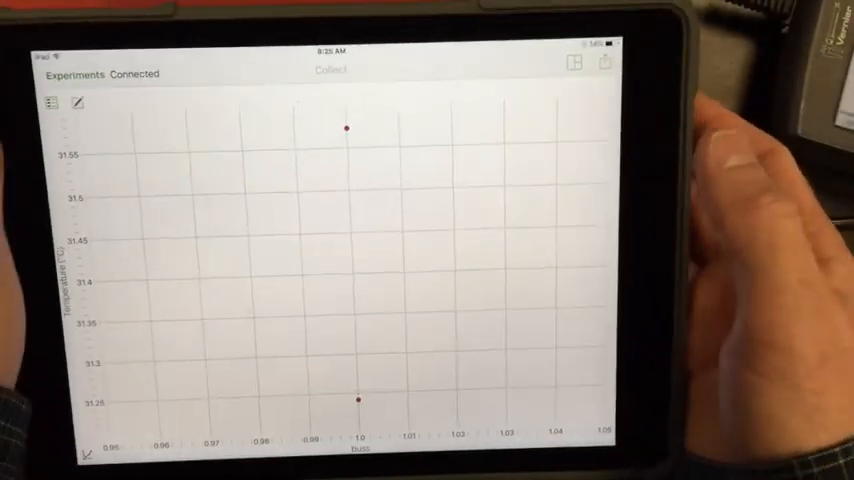
Display the Temperature versus buss graph for the connected experiment.
left_click(577, 63)
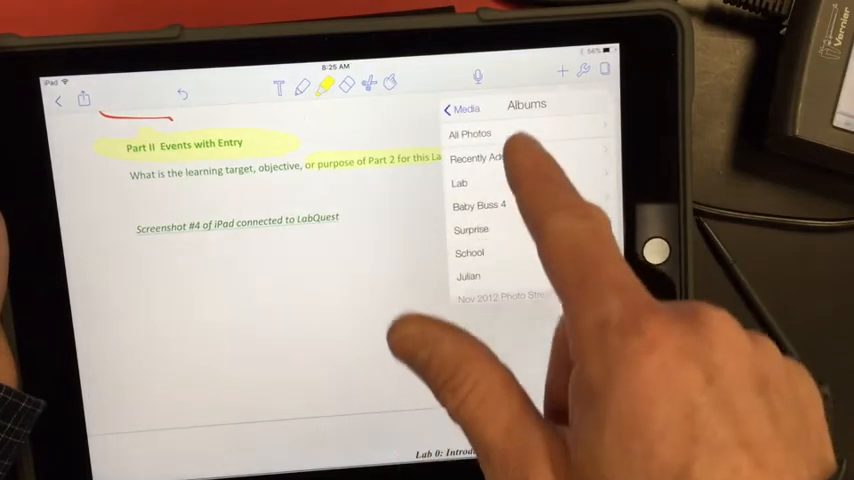
Insert the recent data-table screenshot under Screenshot #4 and scroll down.
left_click(487, 158)
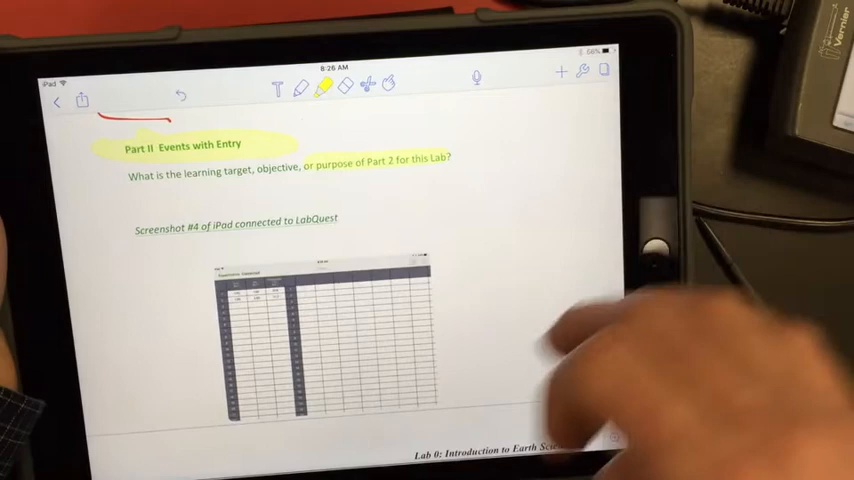
scroll("down", 3)
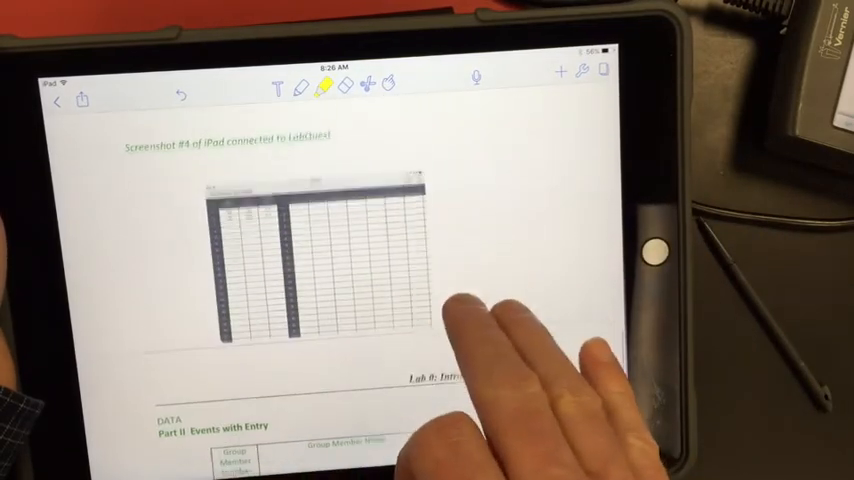
scroll("down", 3)
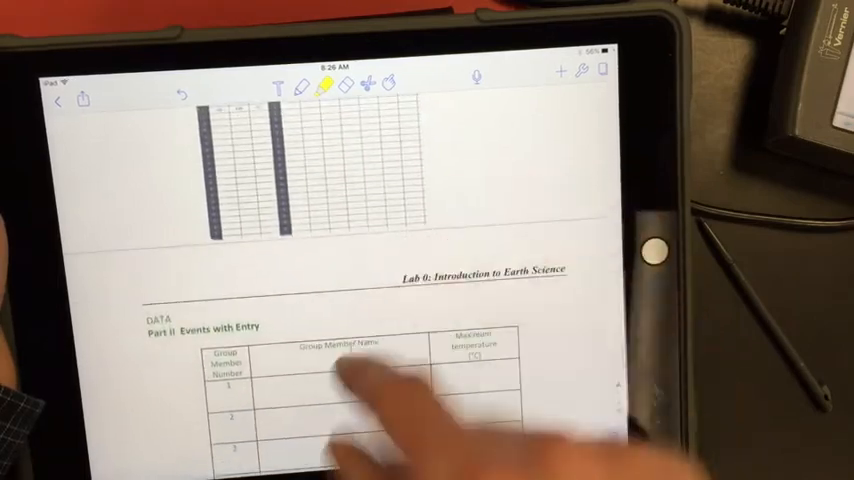
scroll("down", 3)
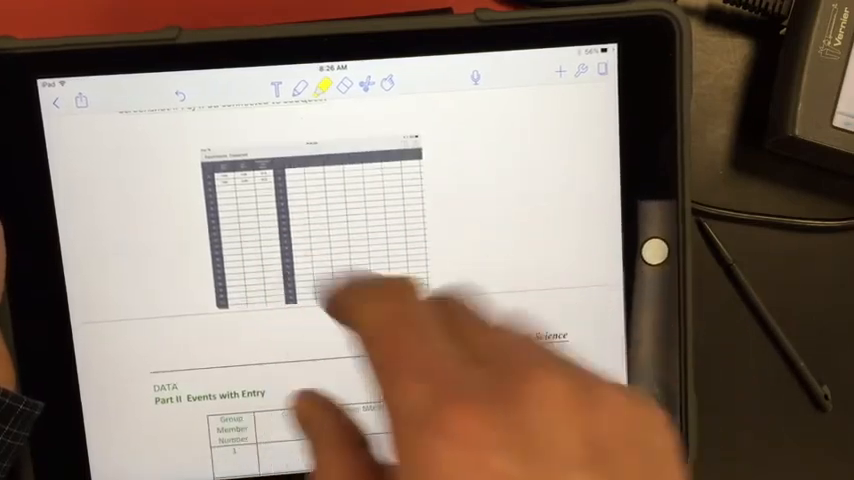
scroll("down", 3)
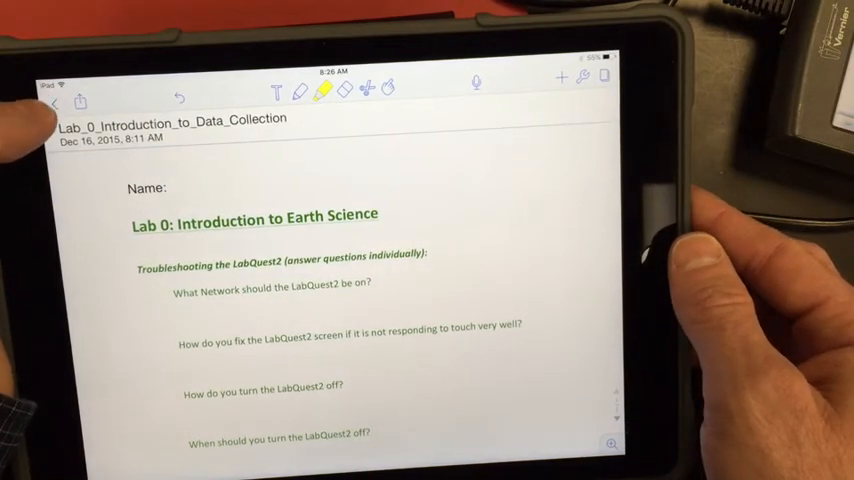
Return to the Earth Science notes list and select the Lab 0 worksheet.
left_click(57, 104)
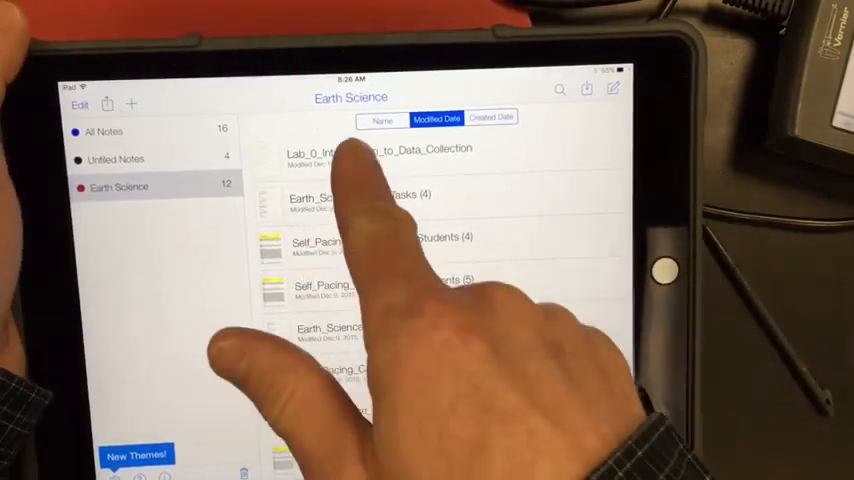
left_click(360, 148)
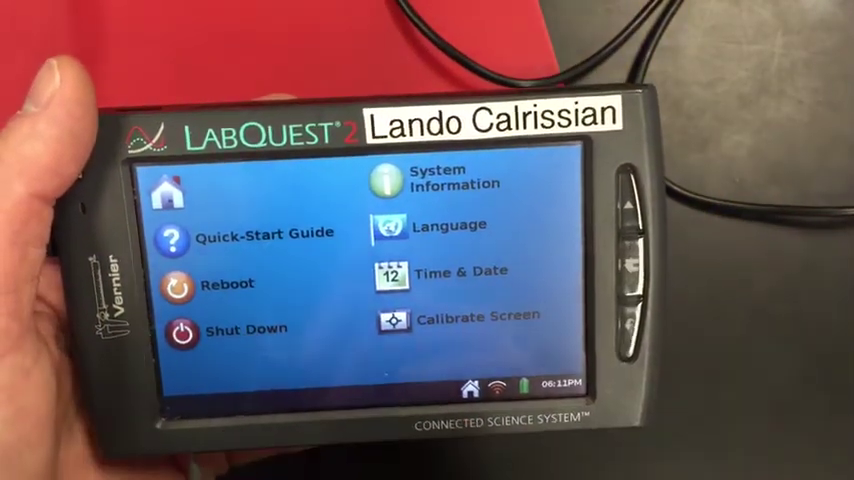
Shut down the LabQuest, discarding the unsaved event data.
left_click(181, 329)
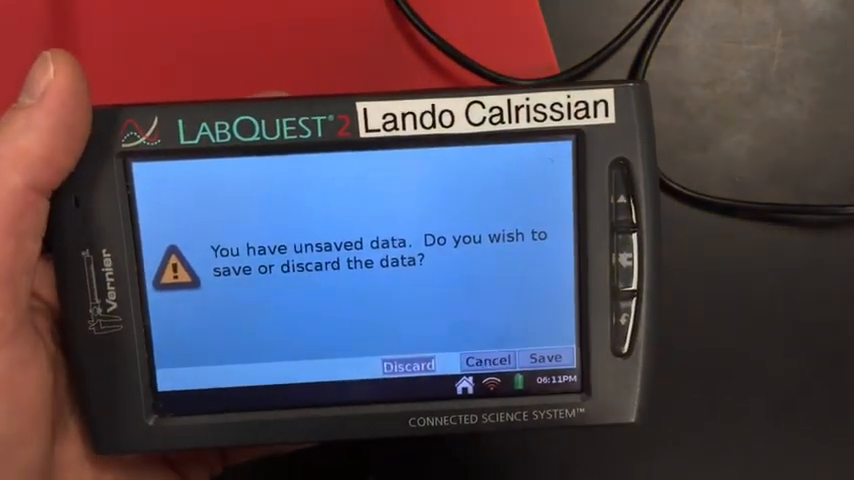
left_click(411, 359)
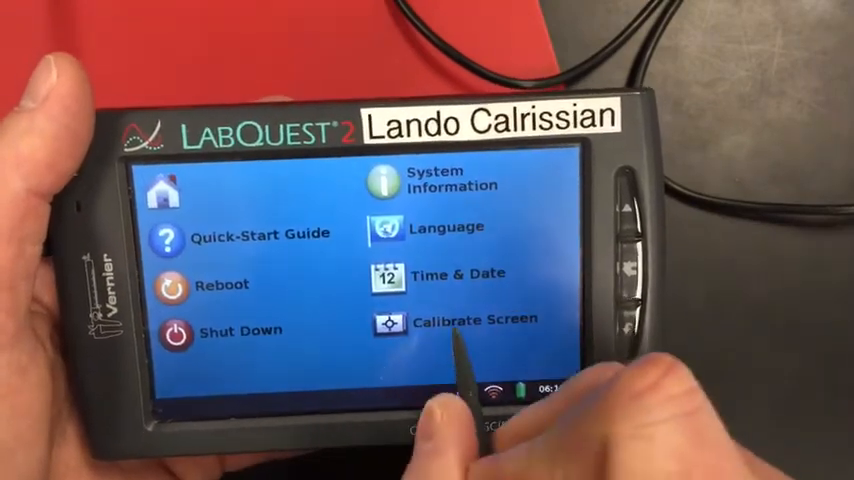
left_click(175, 330)
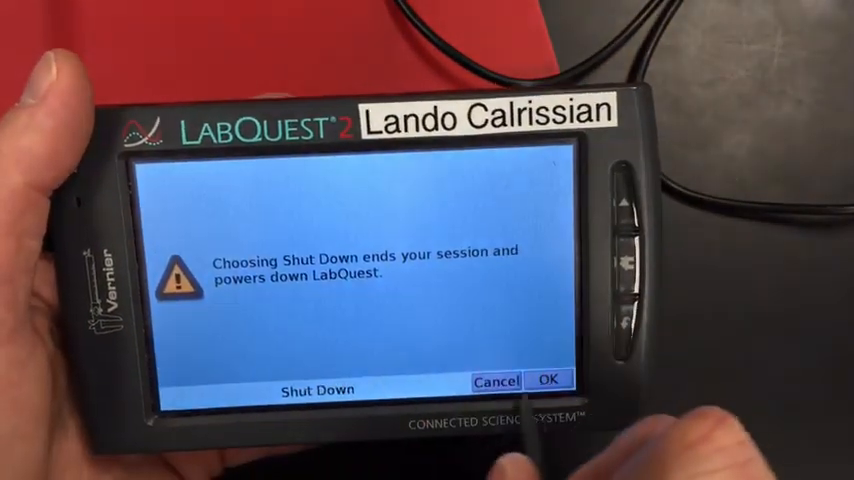